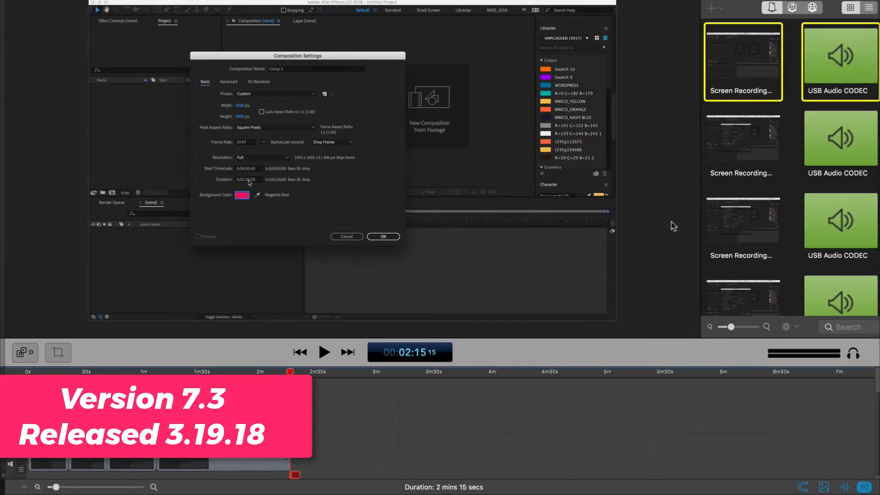
mouse_move(749, 72)
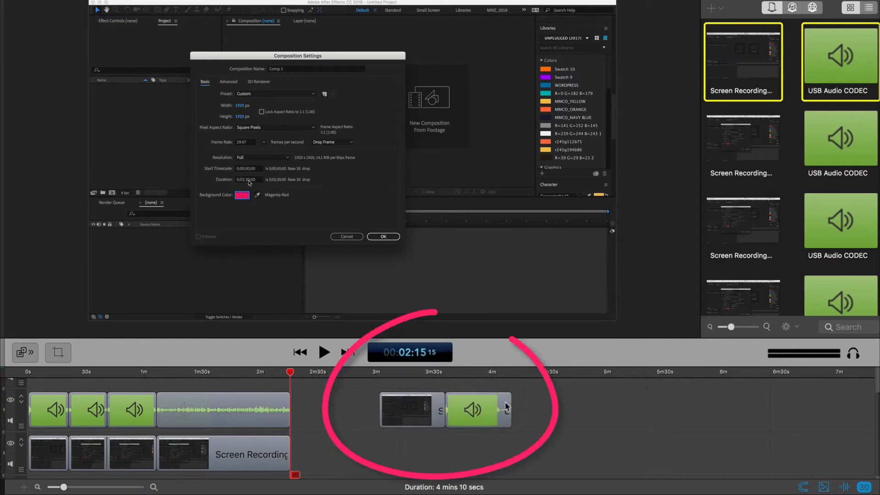
- Move the USB Audio CODEC clip onto the track beneath the Screen Recording clip near 3:00
click(477, 410)
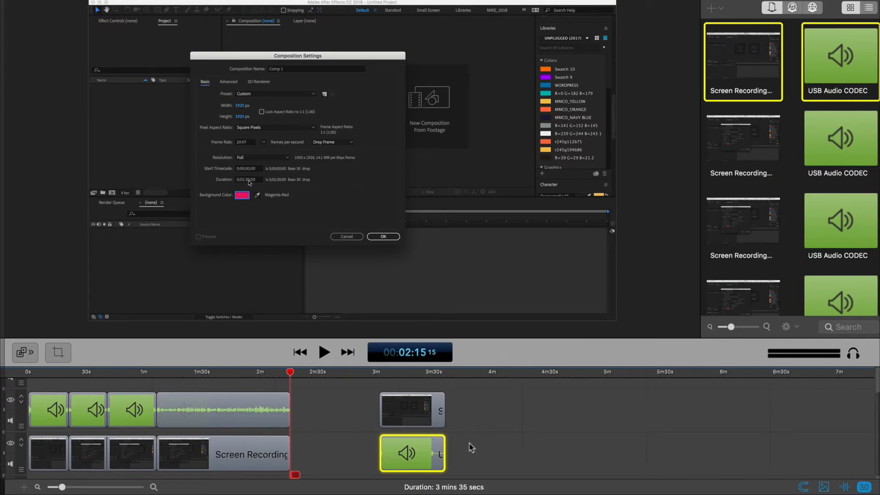
mouse_move(744, 50)
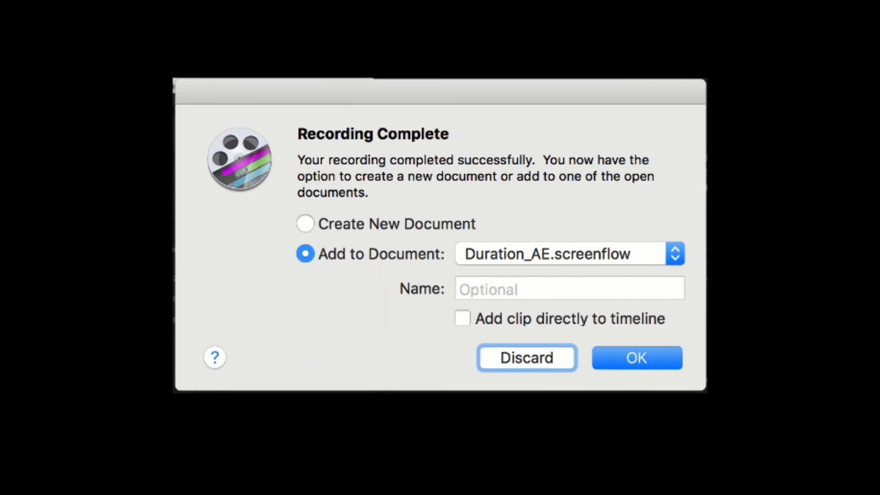
- Show the About ScreenFlow window reporting version 7.3 (31021)
click(636, 358)
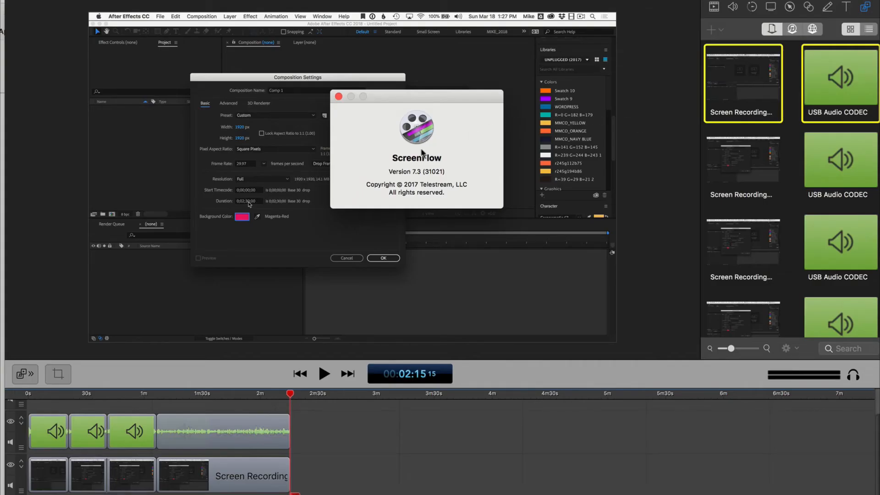
mouse_move(416, 175)
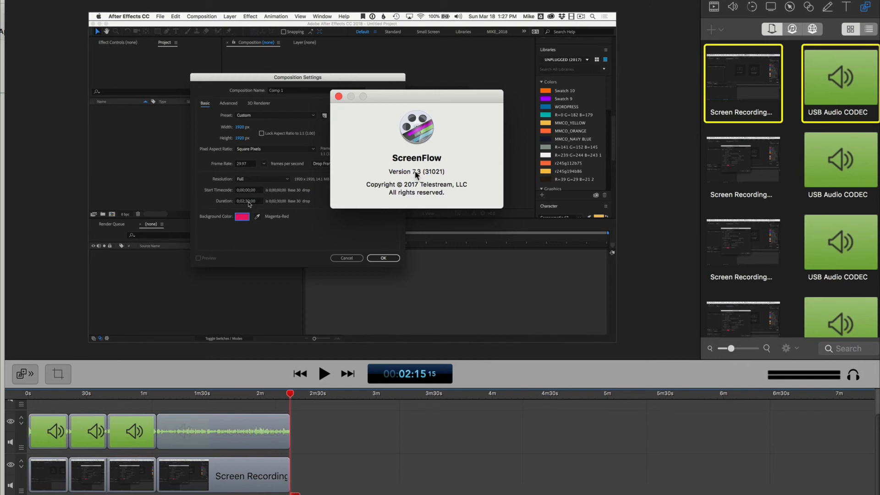
mouse_move(675, 62)
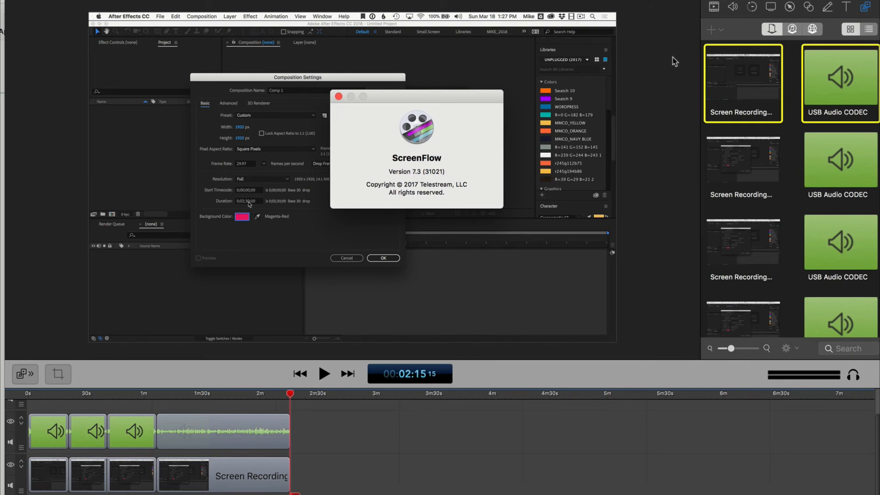
- Close the About ScreenFlow window to return to the editor
click(338, 97)
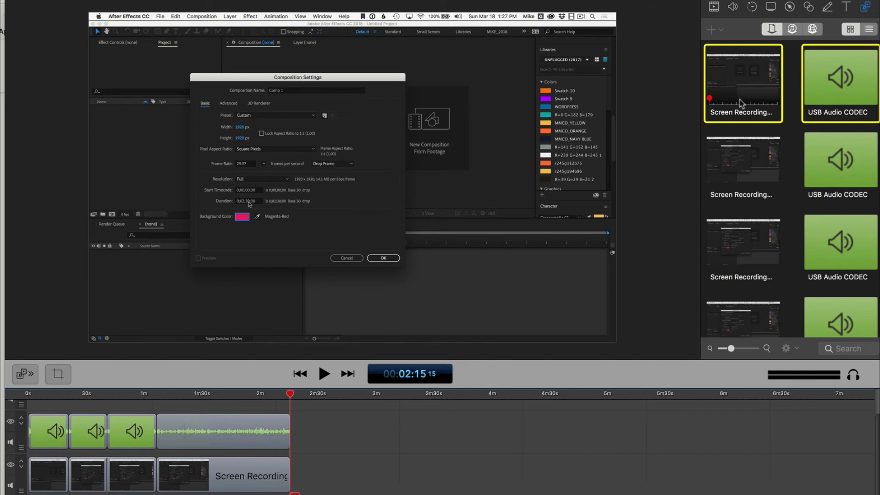